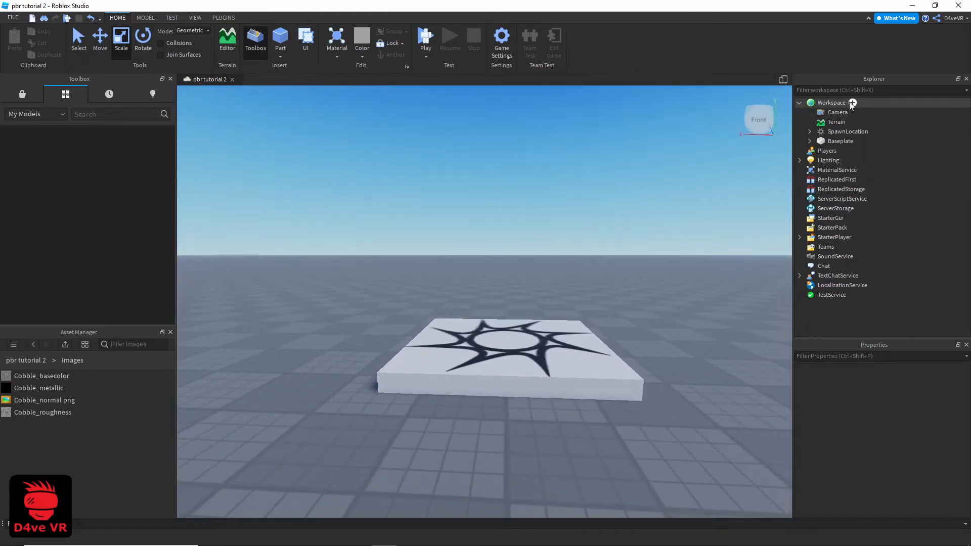
- Insert a new MeshPart into the Workspace to hold a SurfaceAppearance
left_click(852, 102)
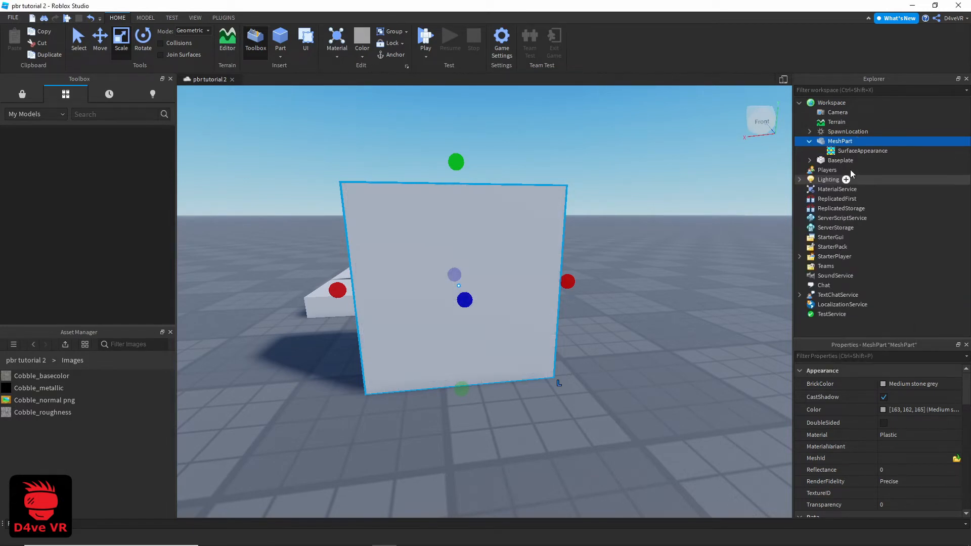
- Assign the Cobble normal image to the wall's SurfaceAppearance NormalMap, alongside color and metalness maps
left_click(861, 151)
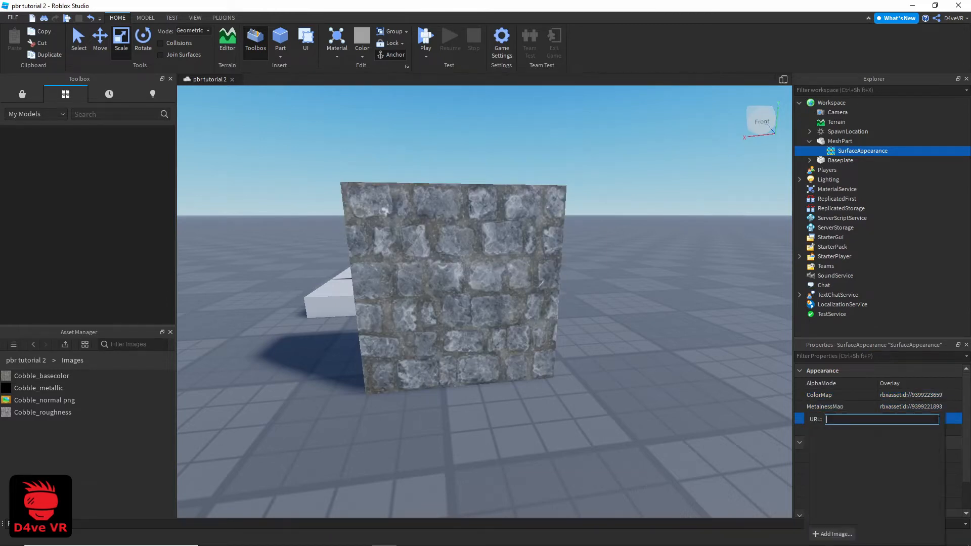
left_click(880, 419)
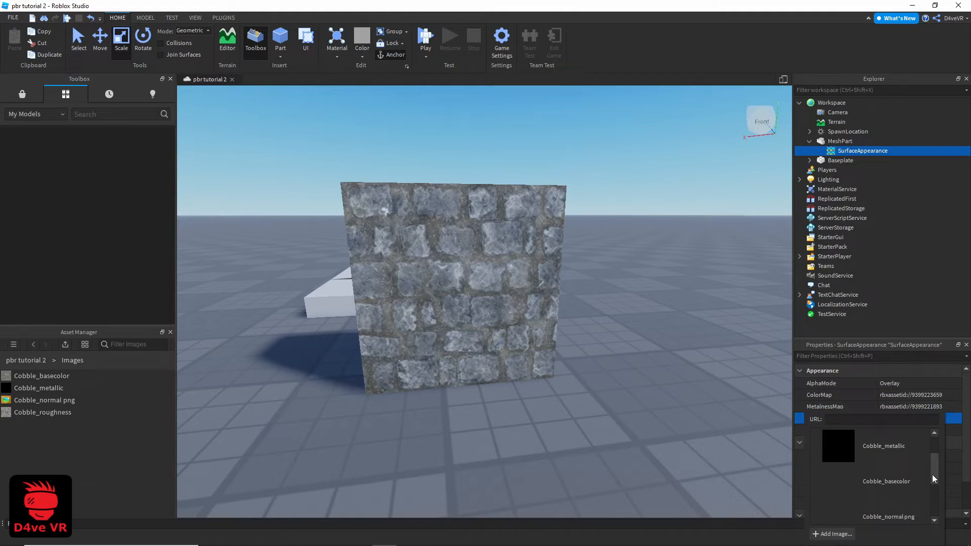
scroll("down", 3)
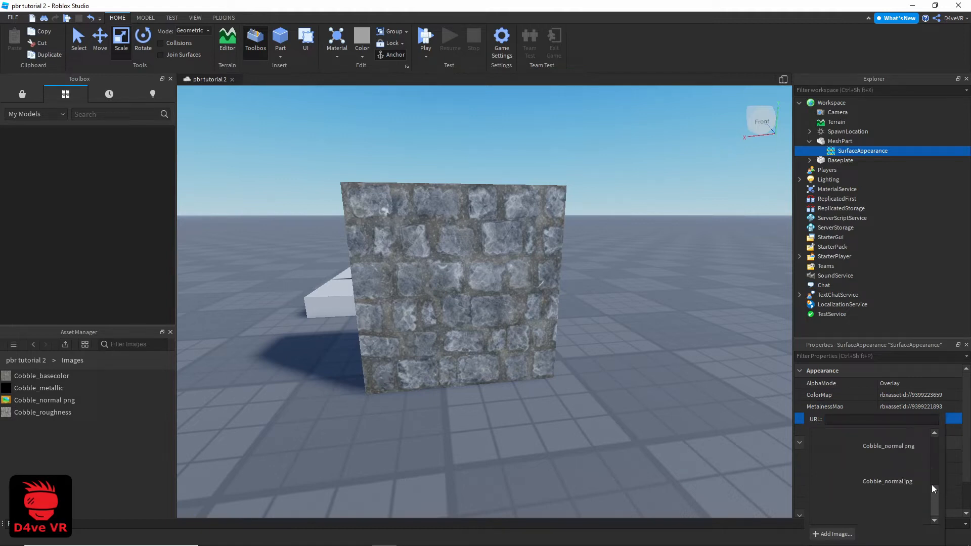
left_click(887, 446)
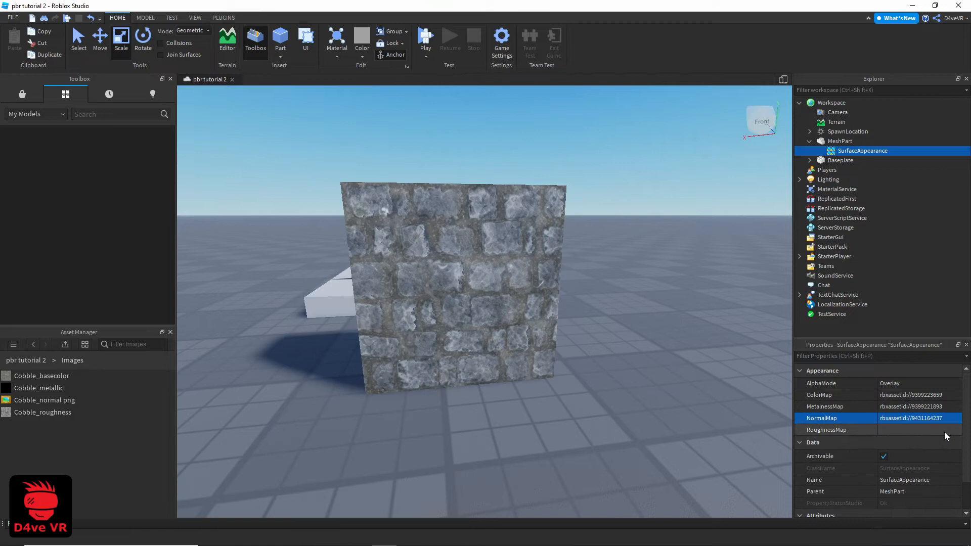
left_click(916, 430)
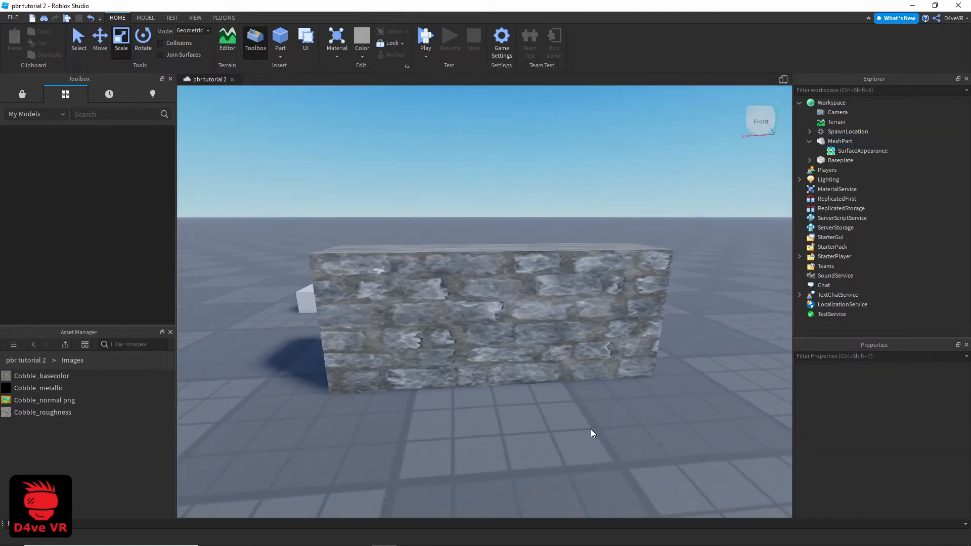
- Group the cobble wall into a Model, add a Humanoid to it, and reselect the wall
right_click(838, 140)
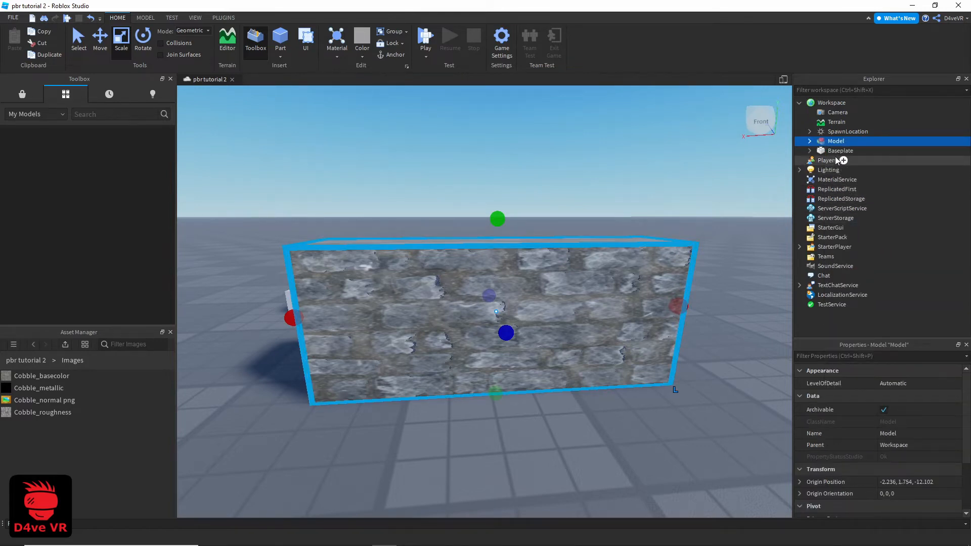
left_click(843, 141)
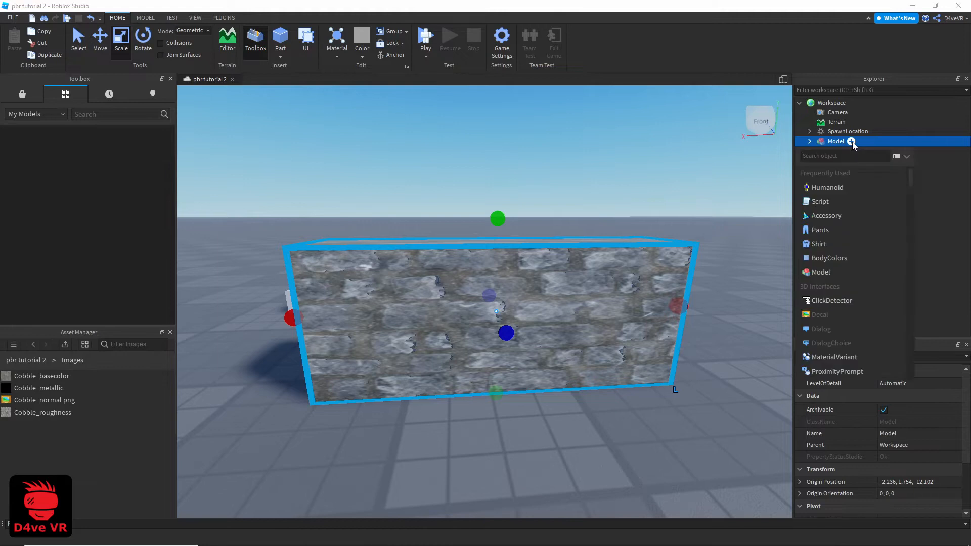
left_click(810, 140)
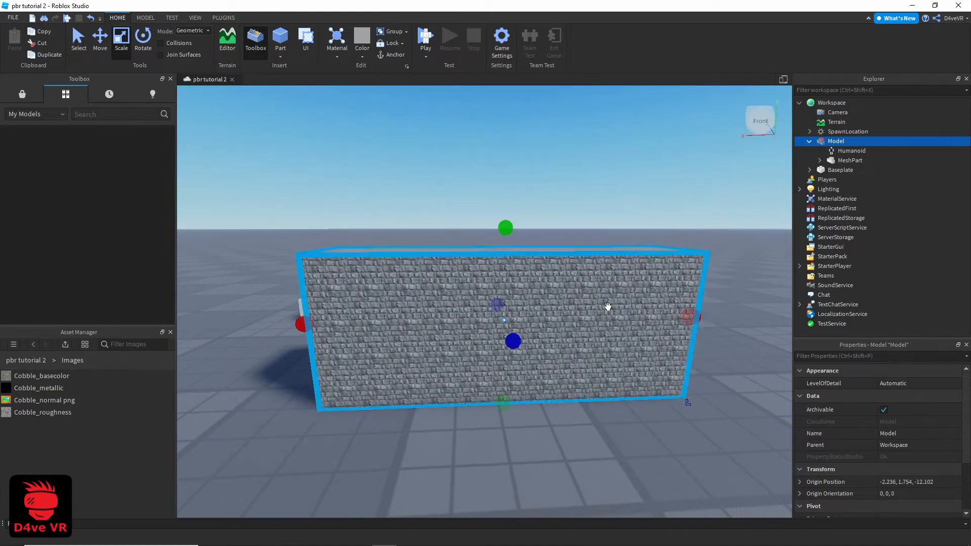
left_click(850, 159)
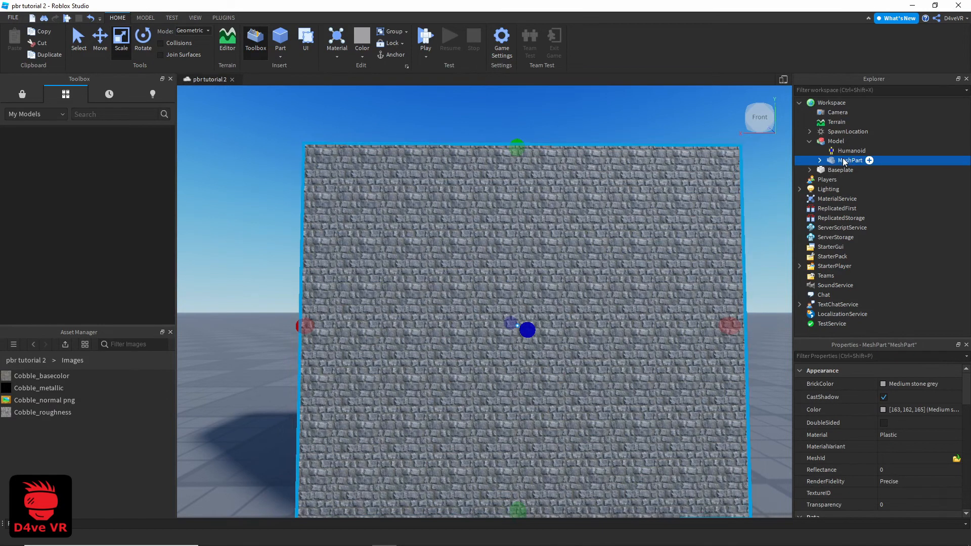
- Change the wall MeshPart's material from Plastic to Cobblestone, then to Concrete
double_click(849, 161)
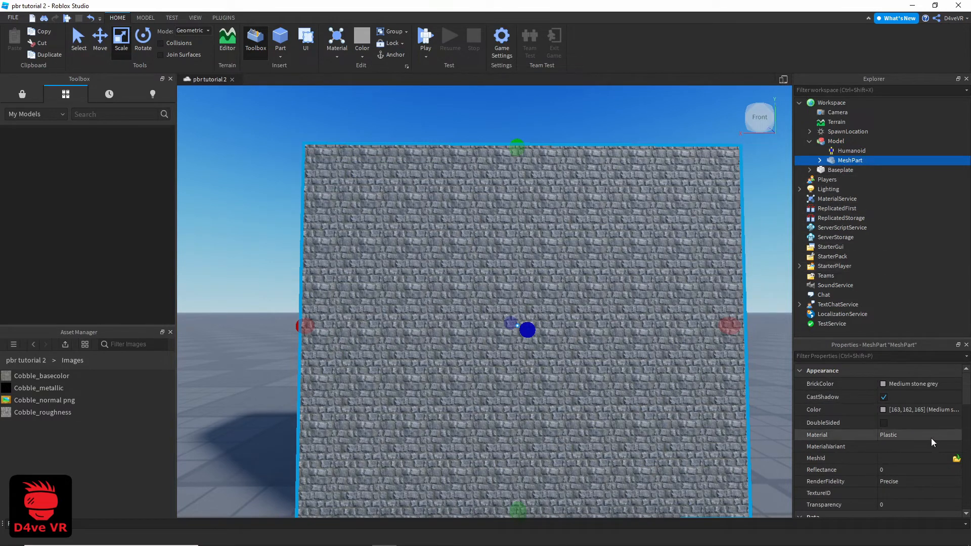
left_click(921, 433)
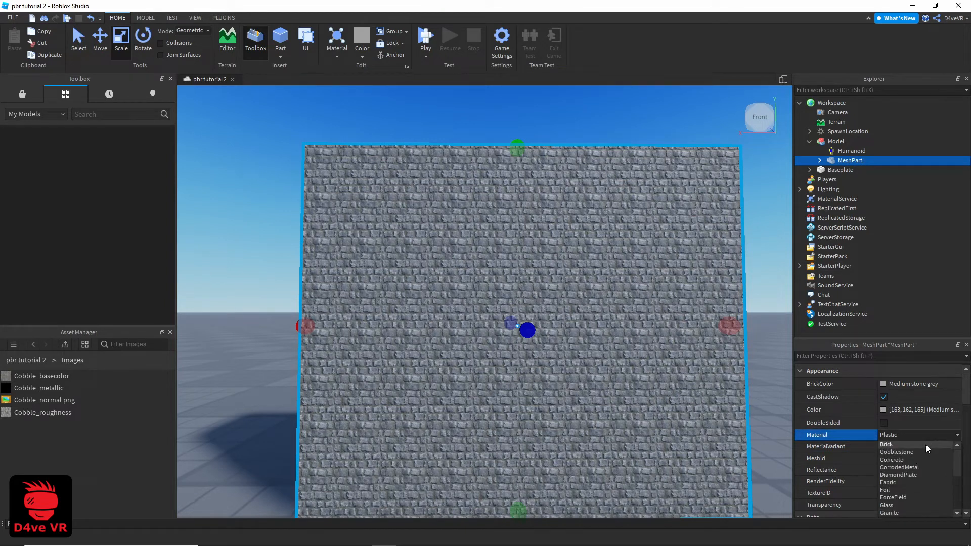
left_click(896, 452)
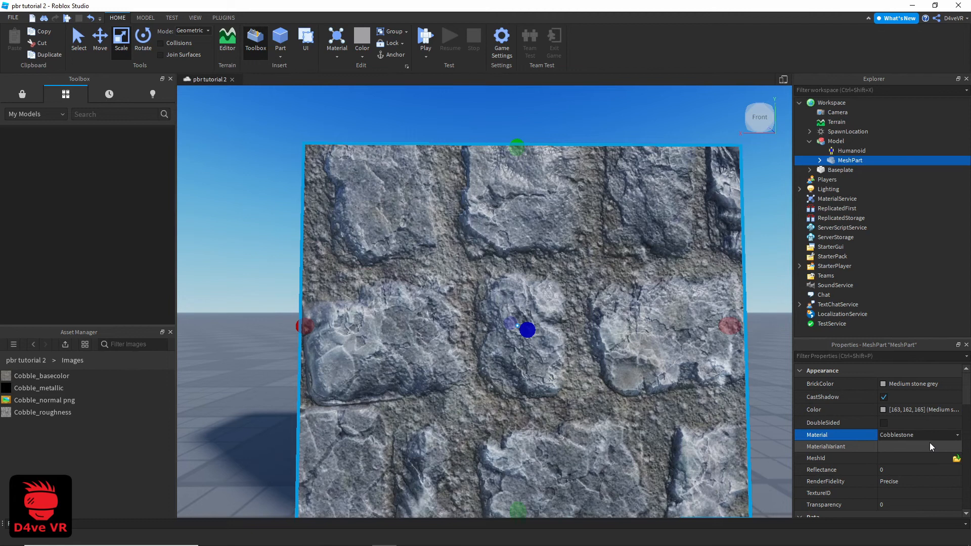
left_click(919, 434)
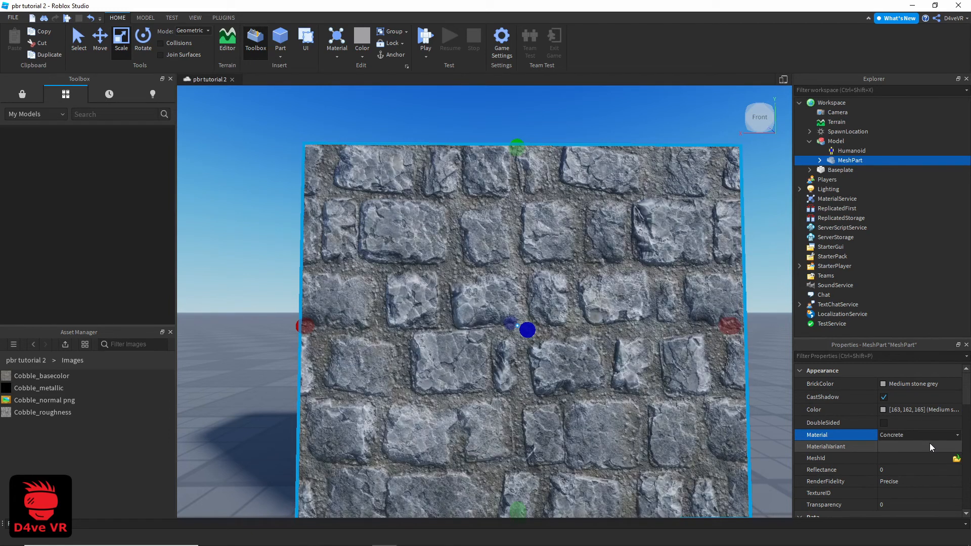
left_click(919, 435)
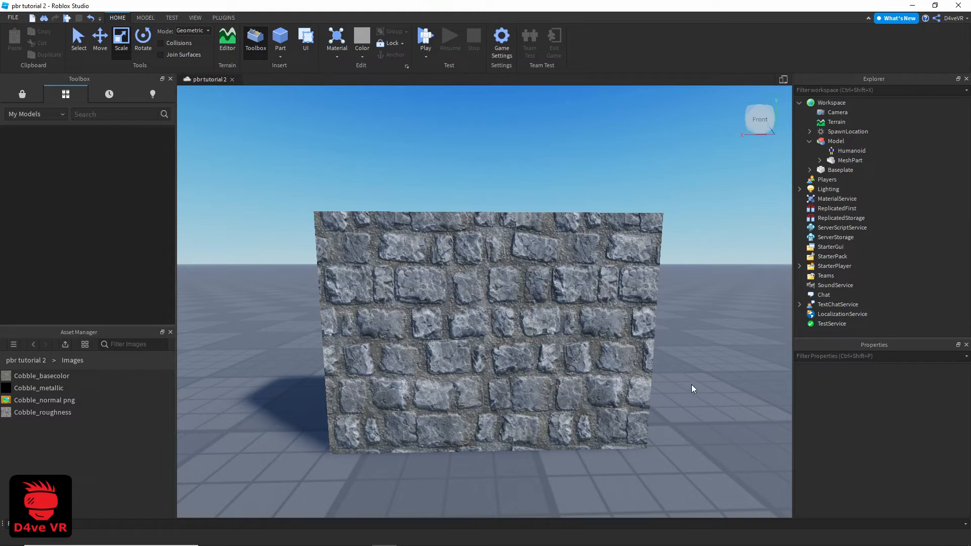
- Insert a MaterialVariant into MaterialService
left_click(836, 198)
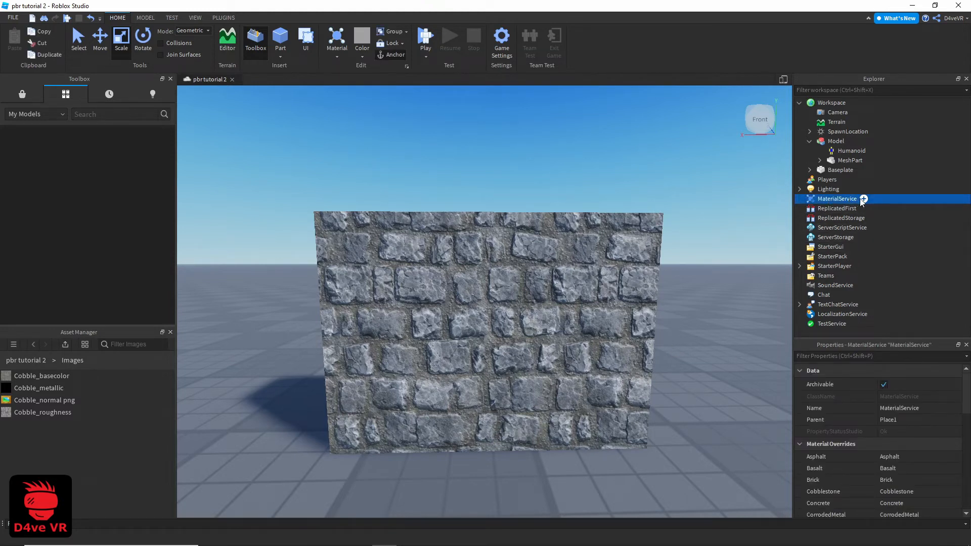
left_click(864, 199)
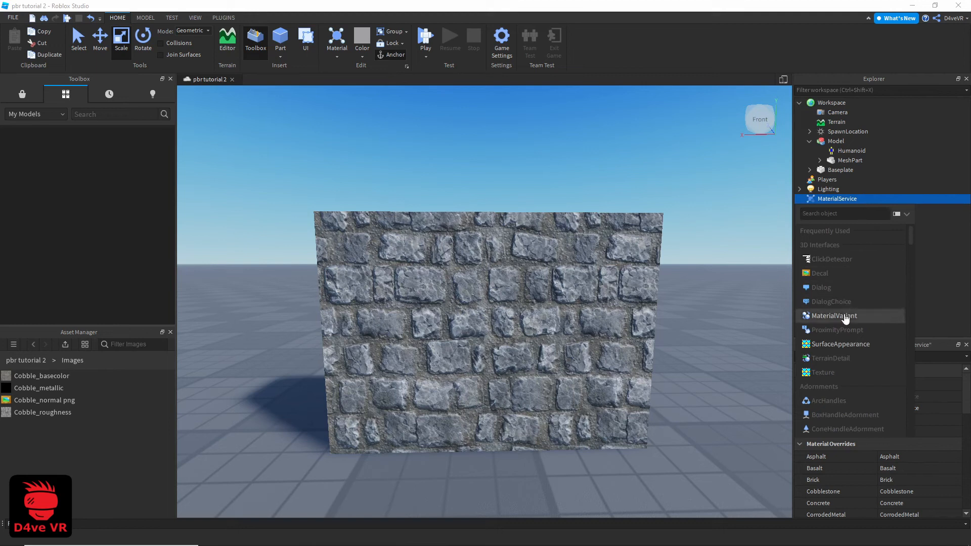
left_click(832, 315)
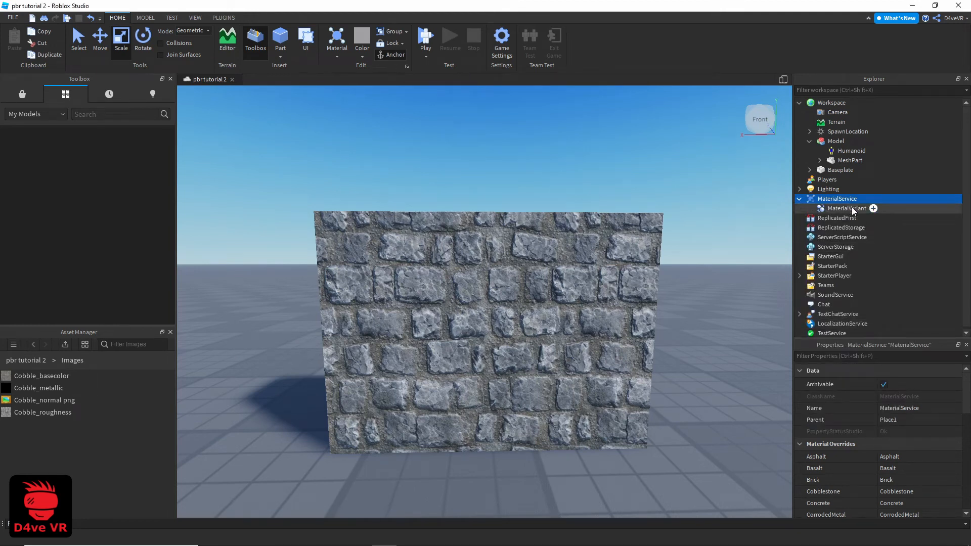
- Give the MaterialVariant a DiamondPlate base material and name it 'diamondplate Variant'
left_click(873, 208)
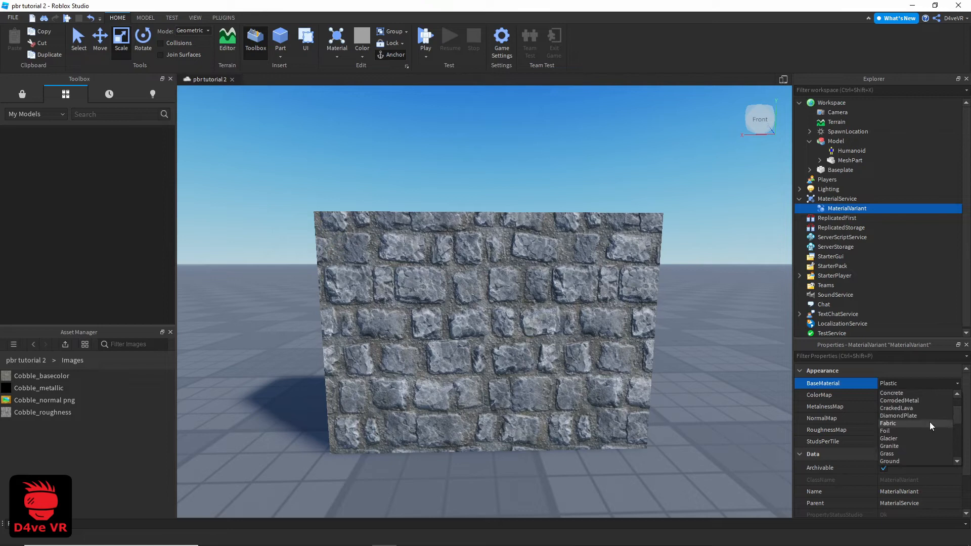
left_click(898, 416)
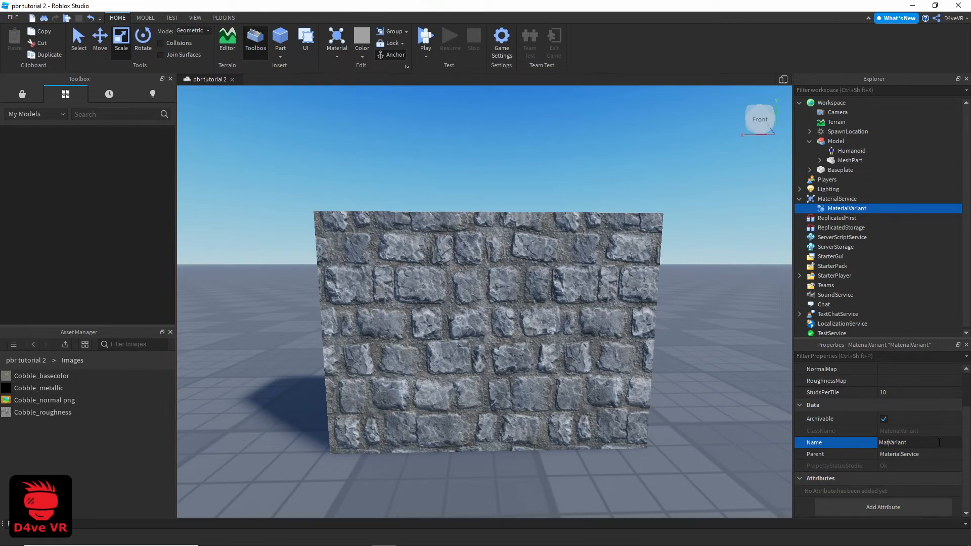
type("dVariant")
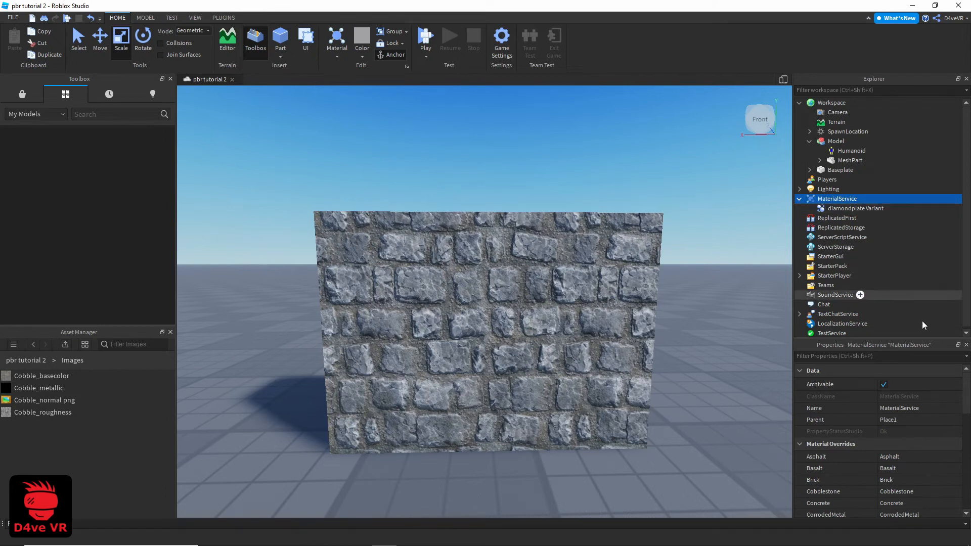
- Set MaterialService's DiamondPlate override to diamondplate Variant
scroll("down", 3)
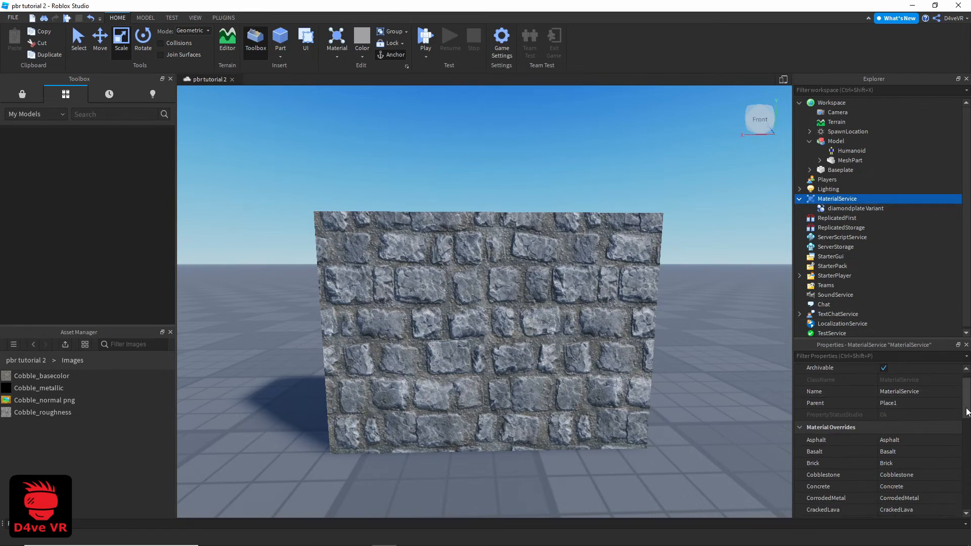
scroll("down", 3)
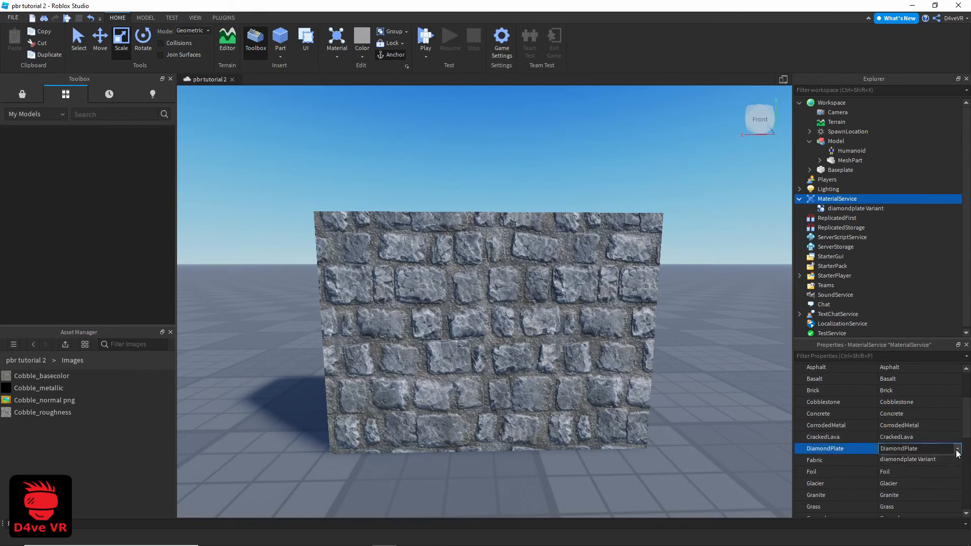
left_click(957, 448)
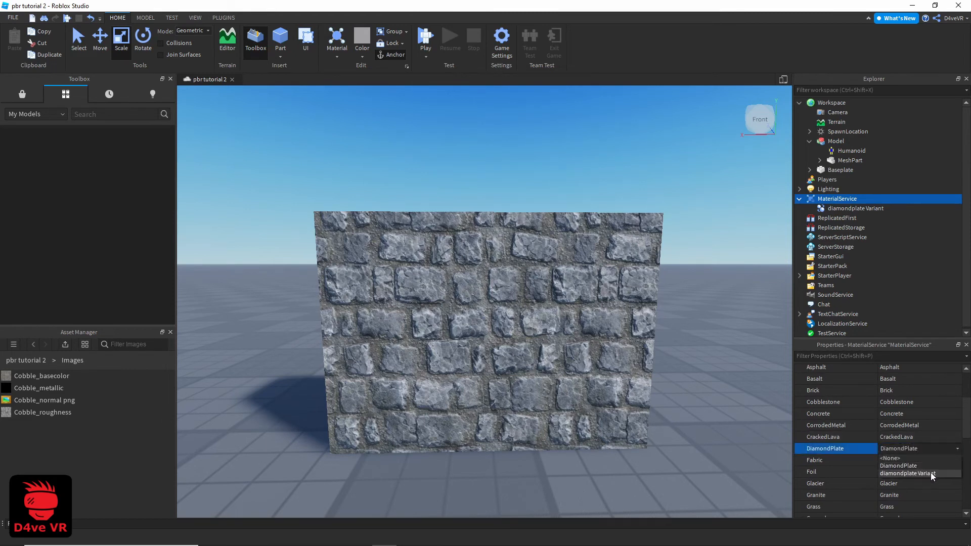
left_click(917, 473)
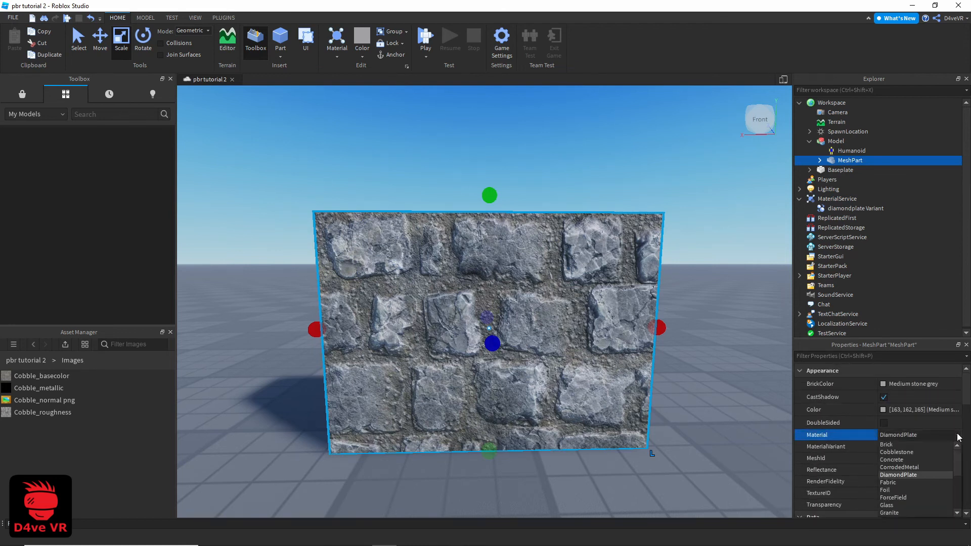
- Give the wall DiamondPlate material and lower diamondplate Variant's StudsPerTile to about 5.17
left_click(899, 474)
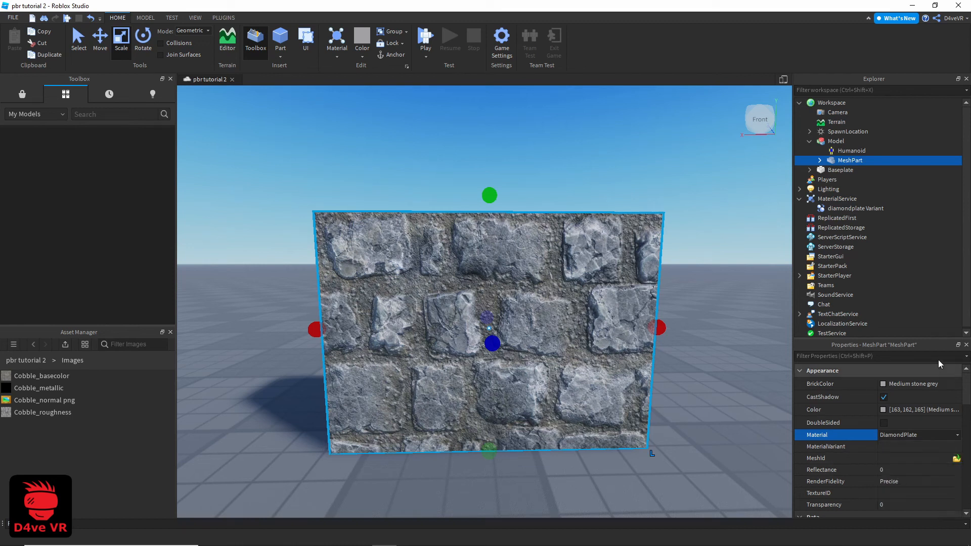
mouse_move(842, 204)
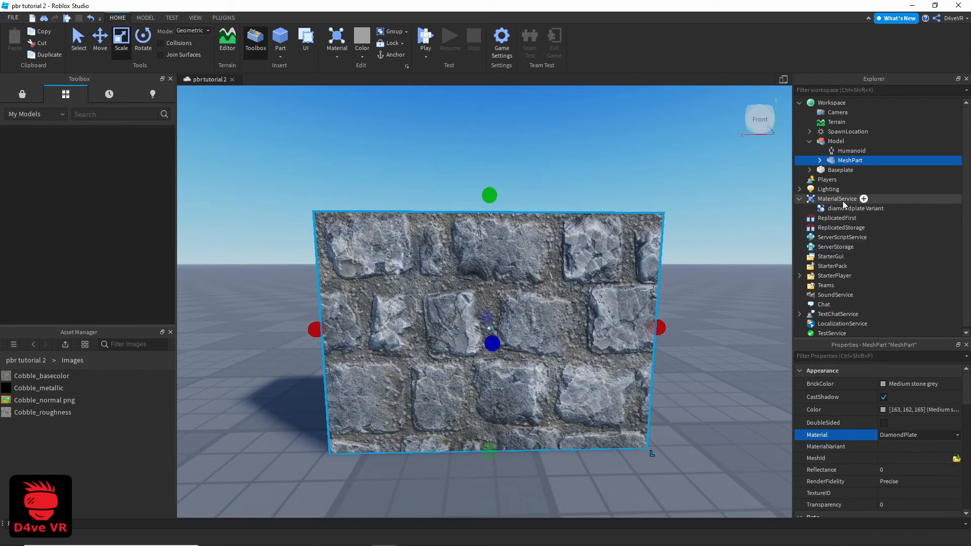
left_click(855, 208)
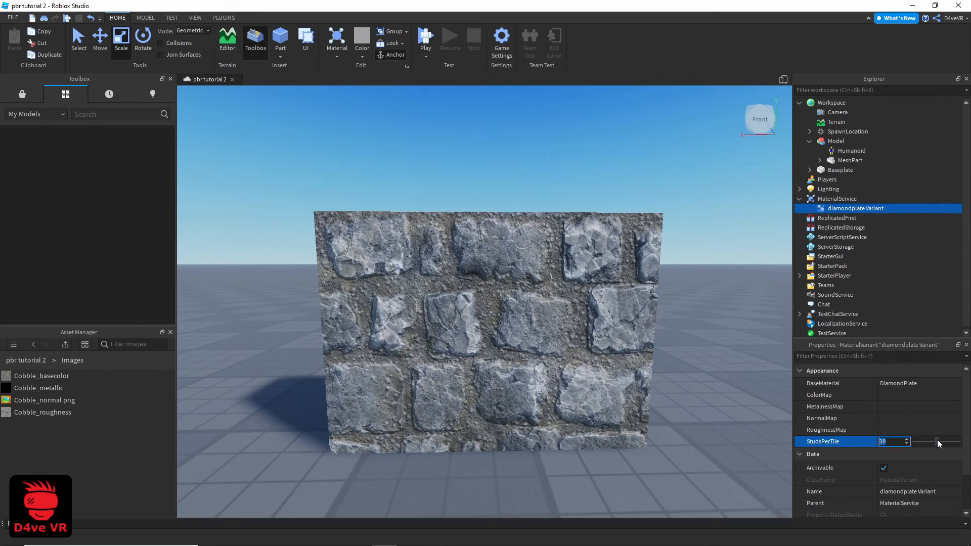
left_click_drag(941, 442, 926, 443)
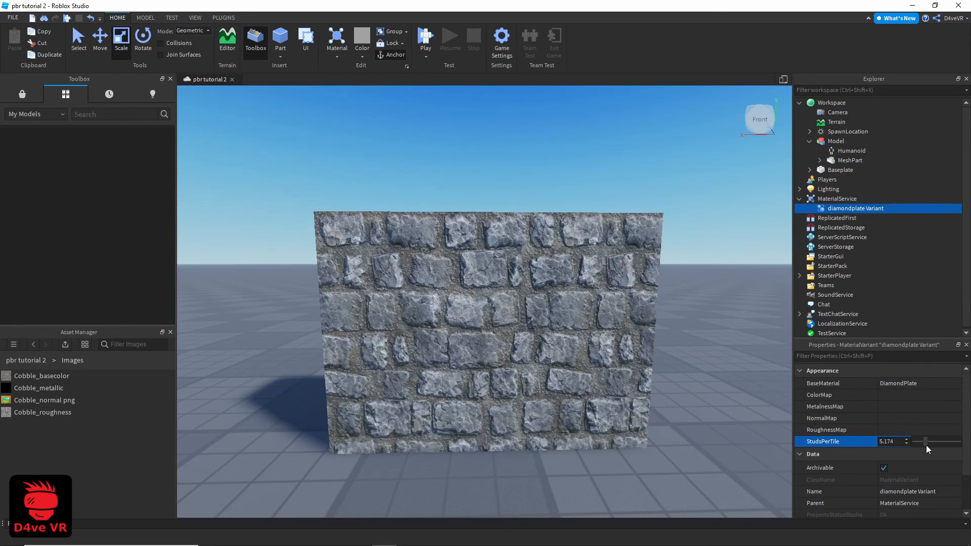